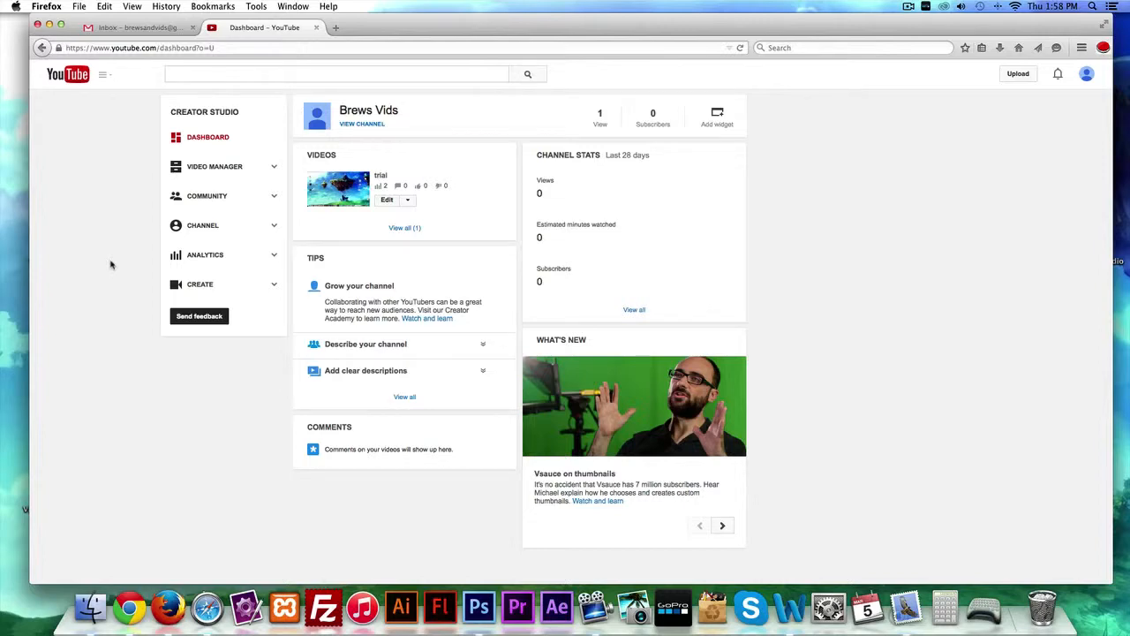
mouse_move(292, 325)
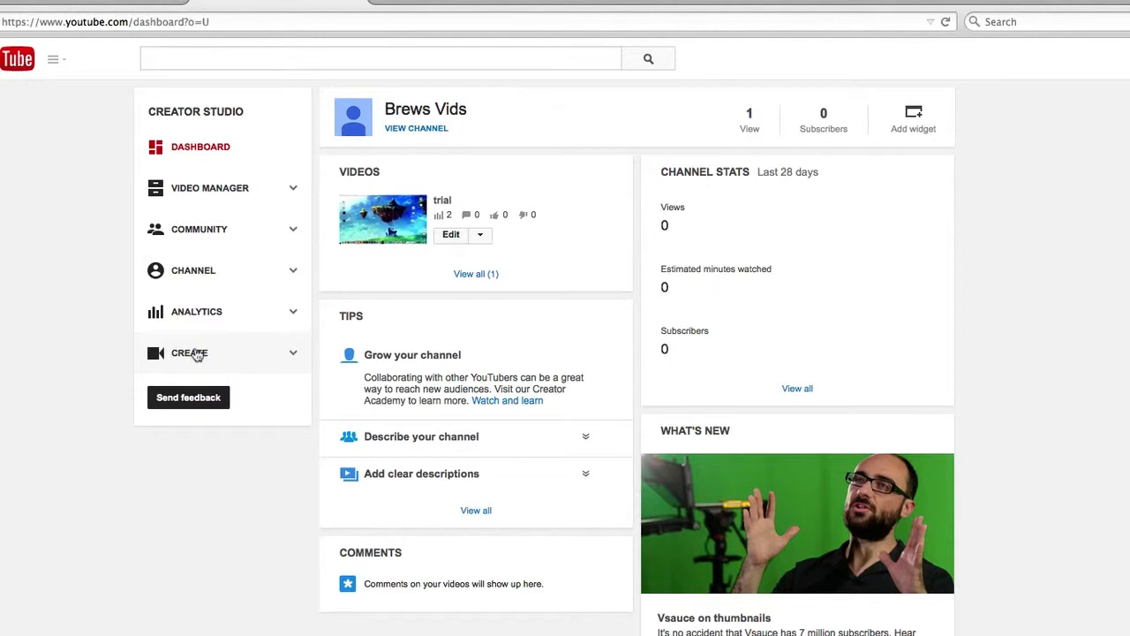
mouse_move(42, 341)
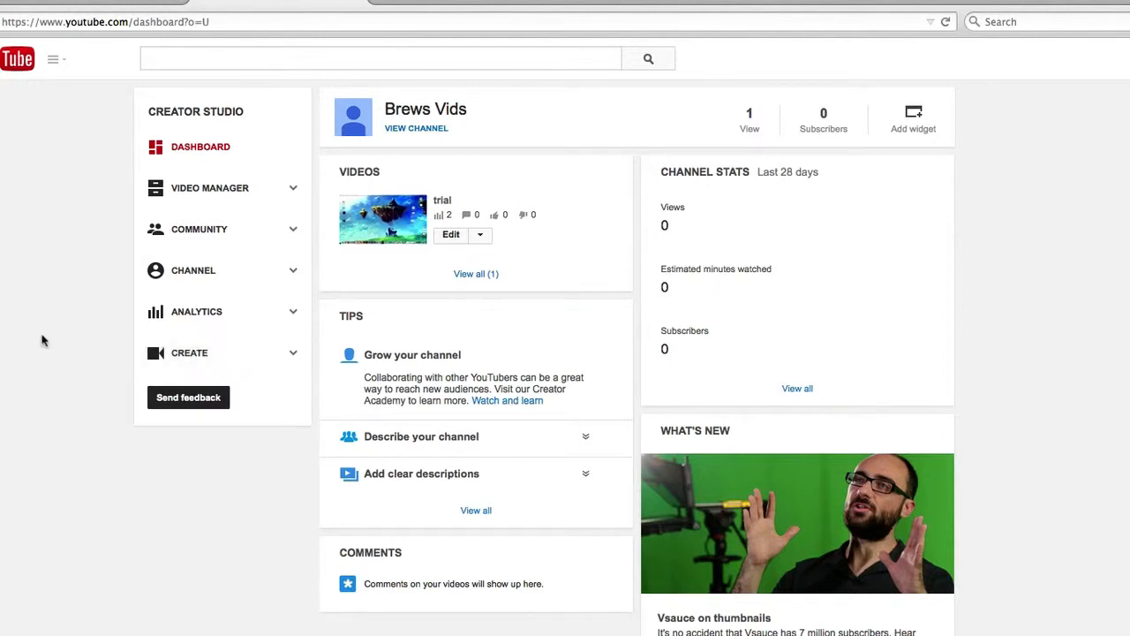
mouse_move(64, 308)
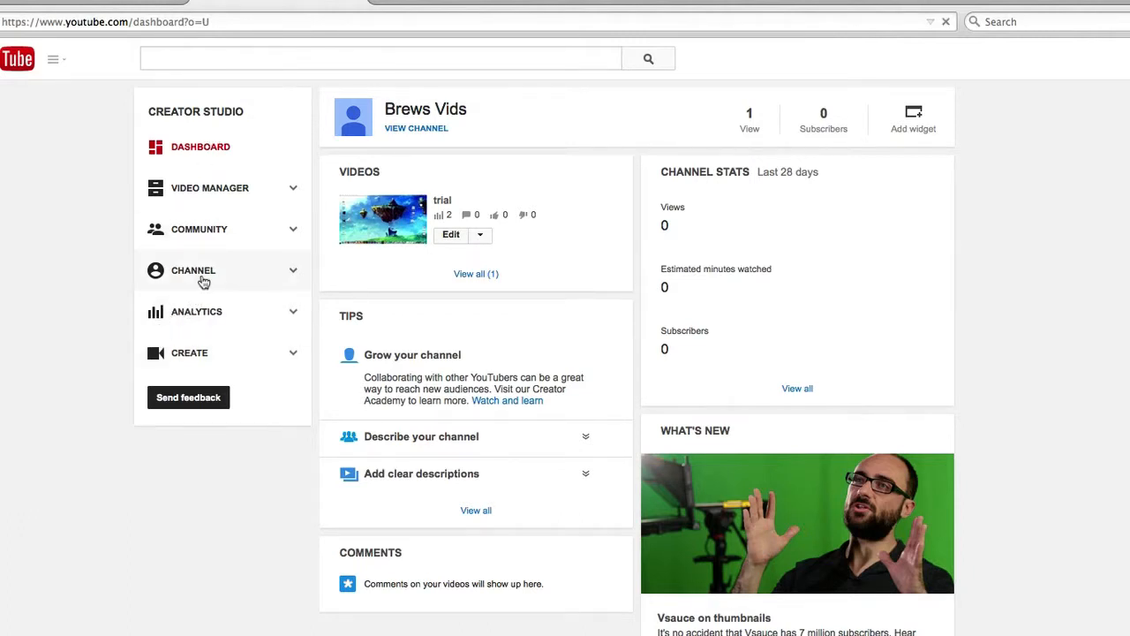
Reach the channel's Advanced settings and scroll to the Associated website section
click(194, 270)
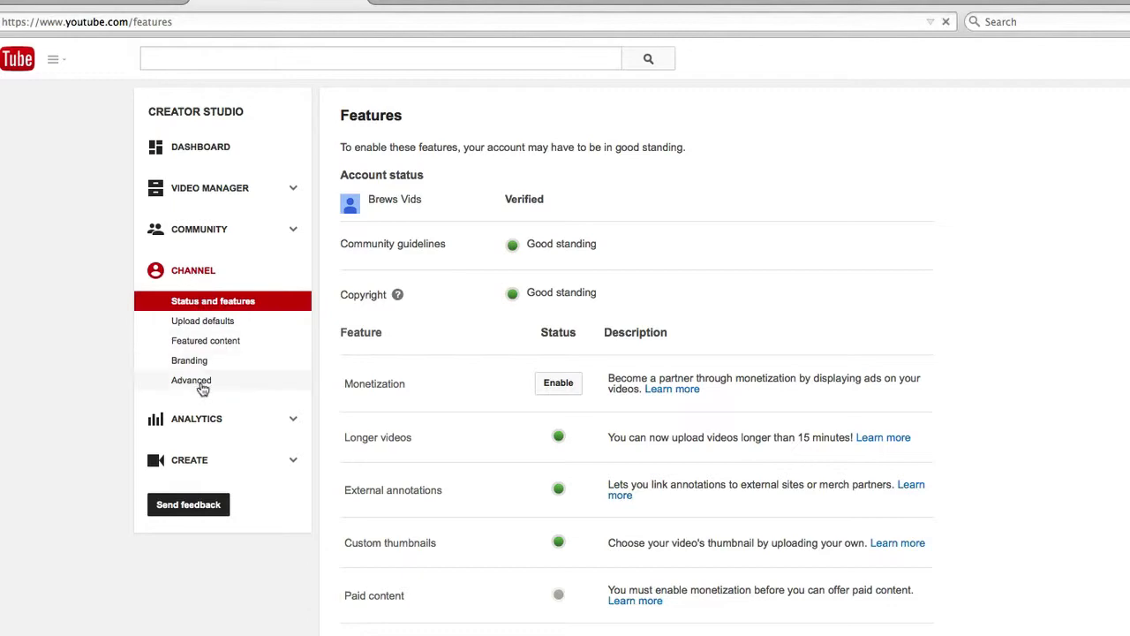
click(190, 379)
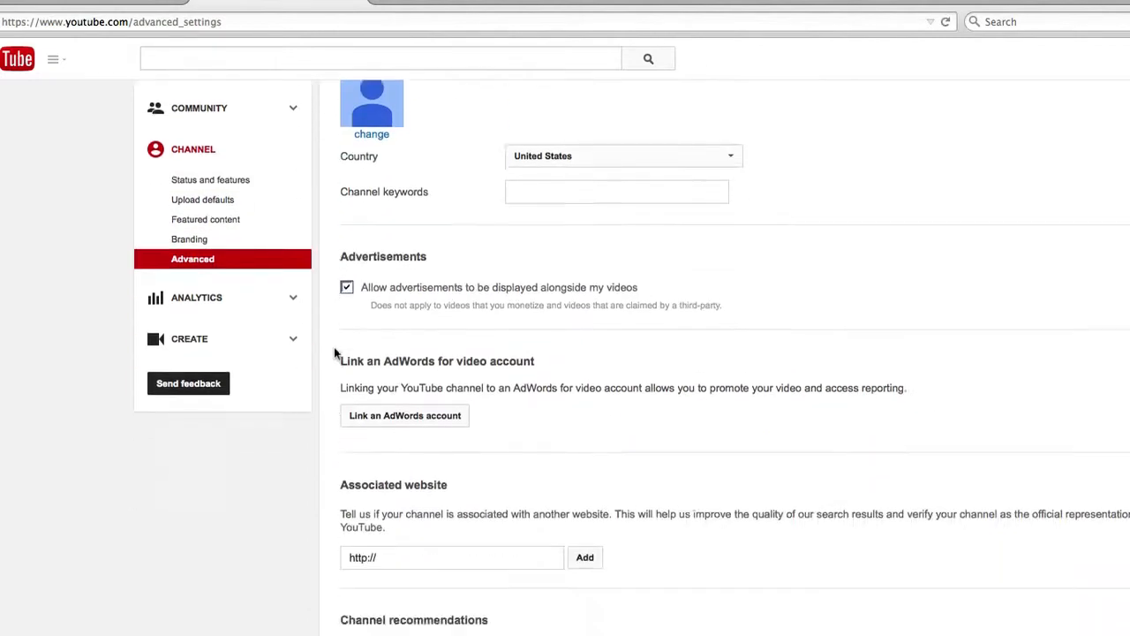
scroll(down, 3)
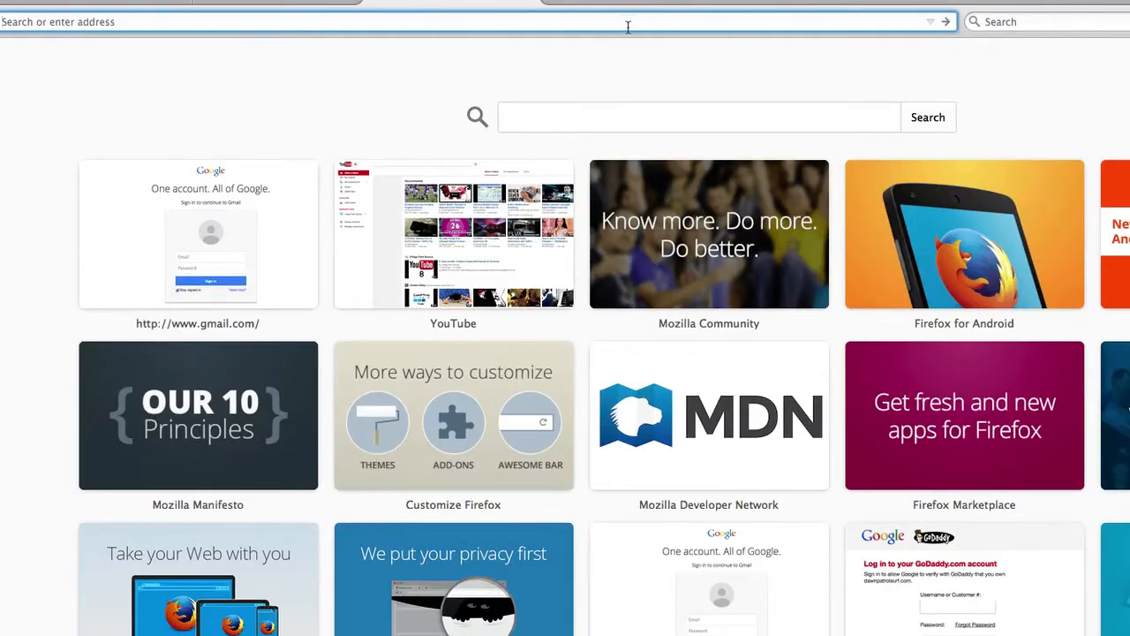
Search 'village park source' and visit the Village Park Source site to get its URL
text(v)
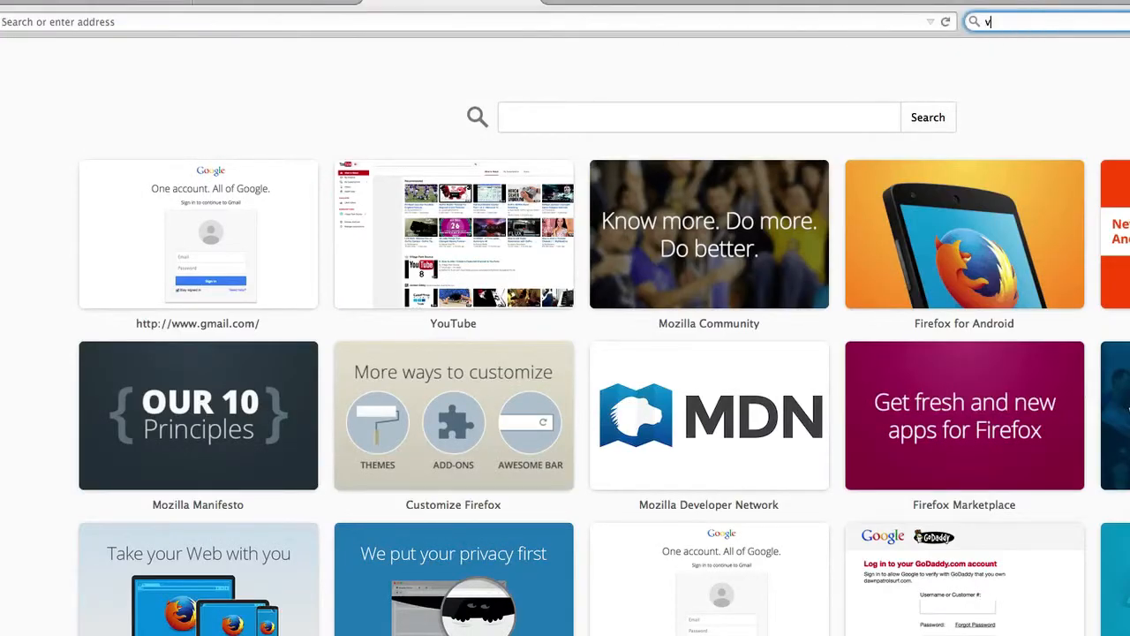
text(illage park source)
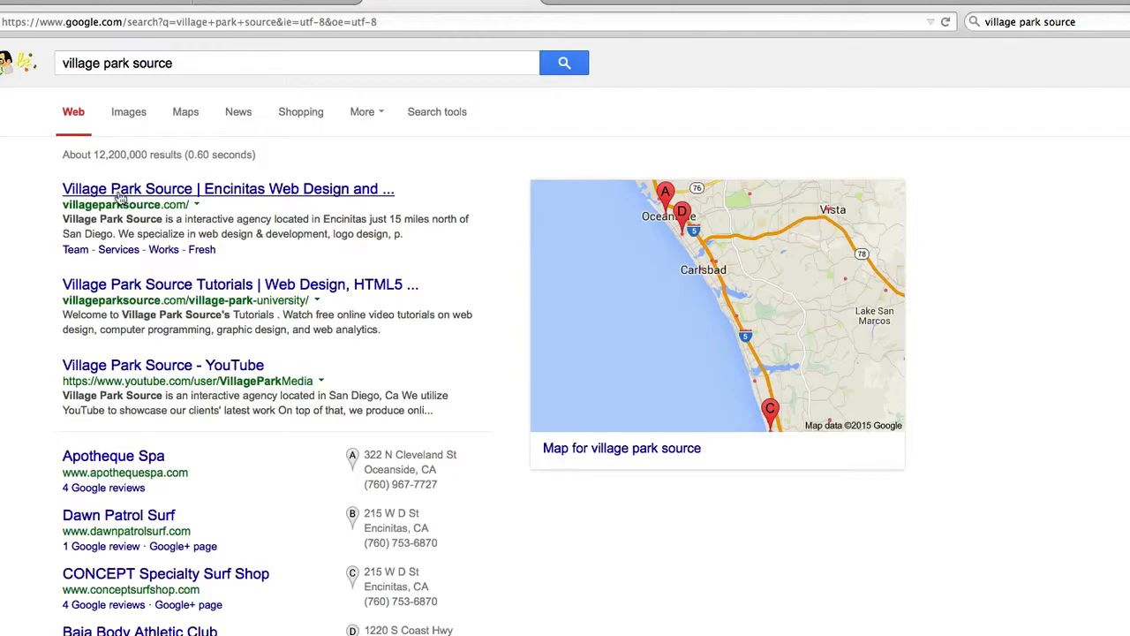
click(228, 188)
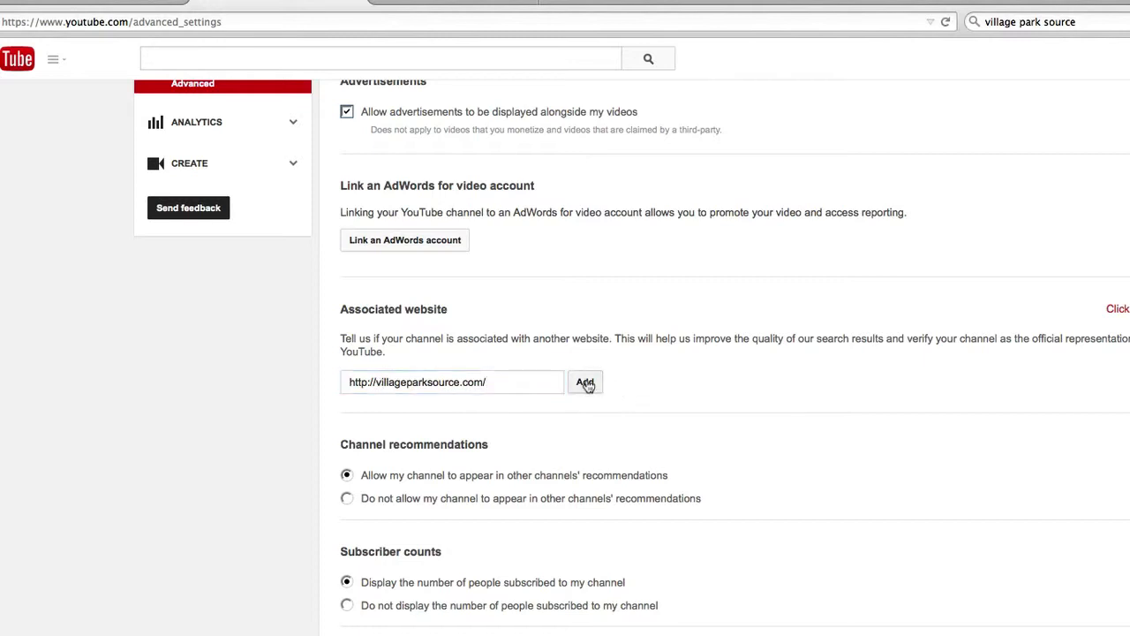
Add villageparksource.com as the associated website (Pending) and start ownership verification
click(585, 381)
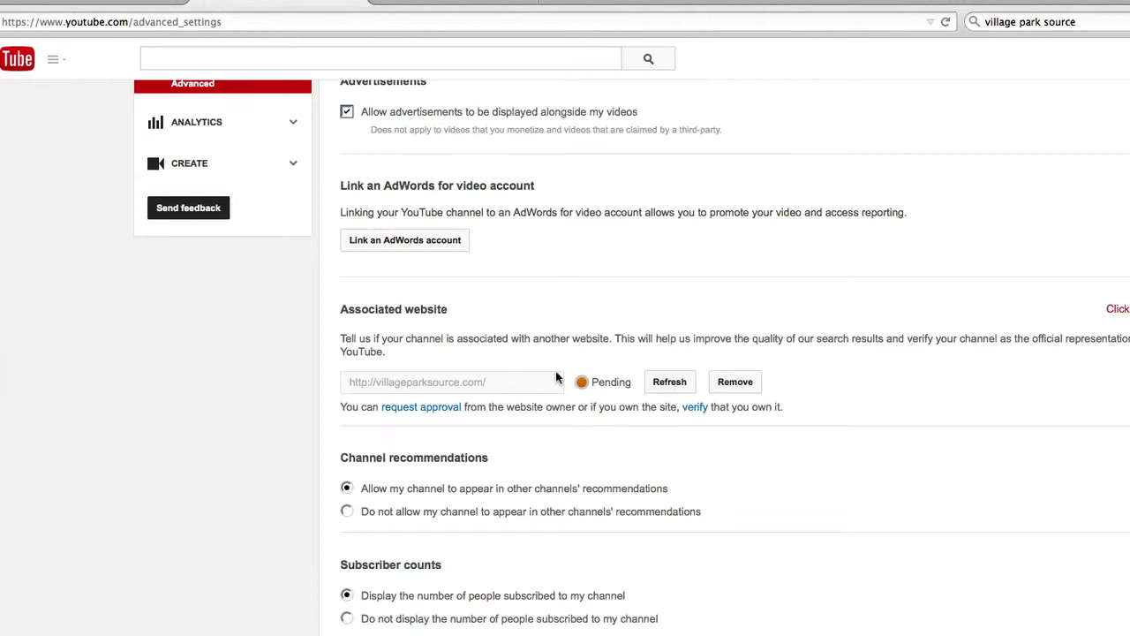
mouse_move(543, 375)
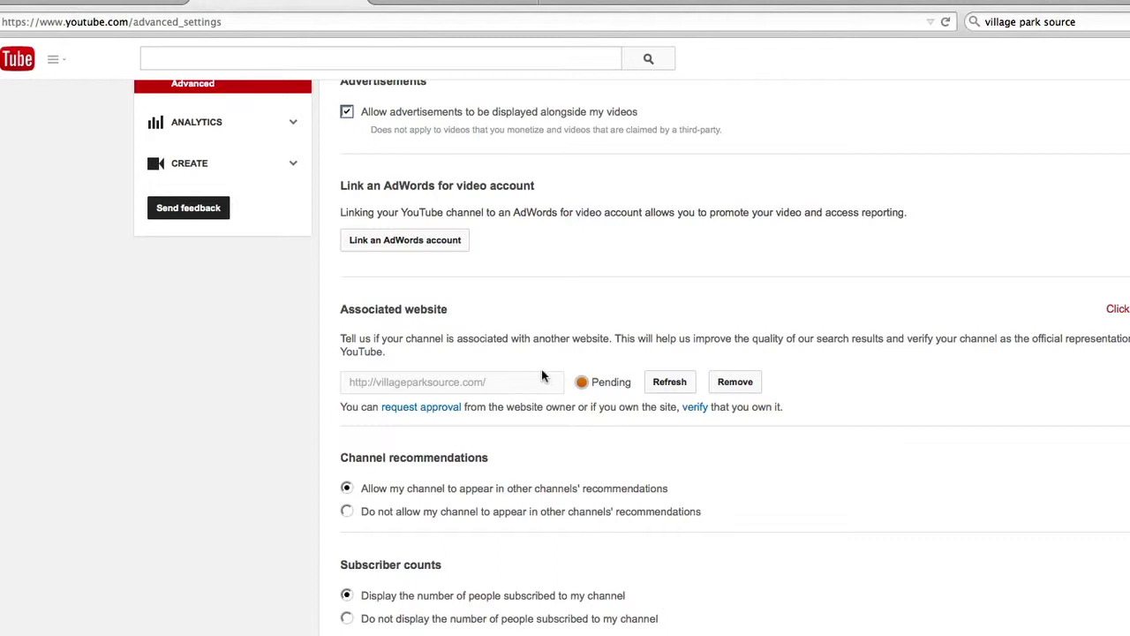
mouse_move(694, 406)
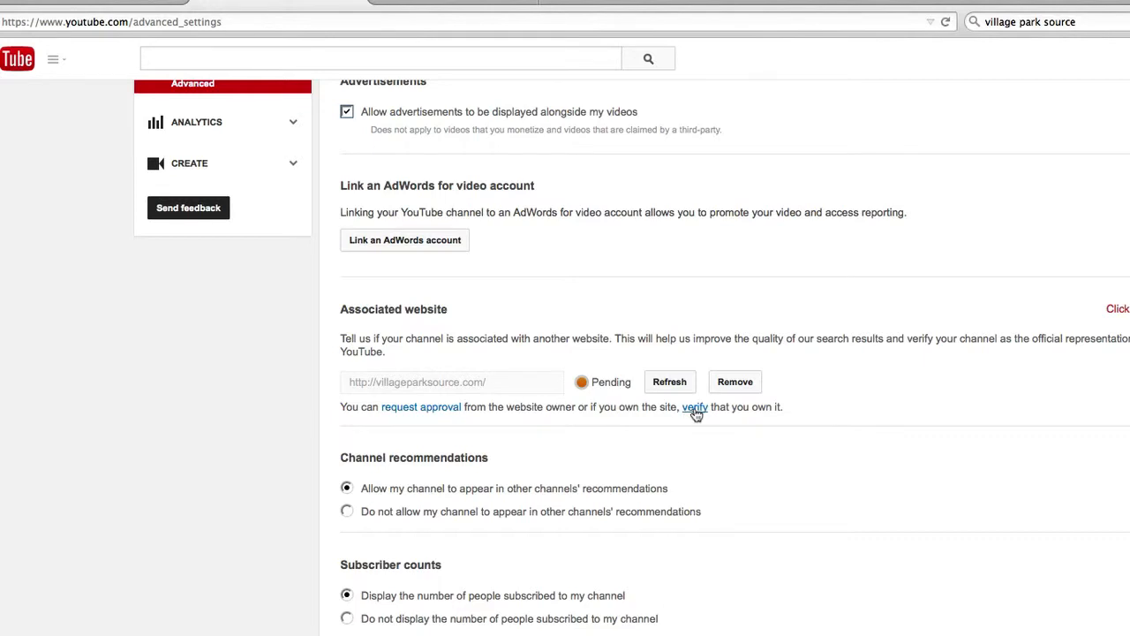
click(694, 406)
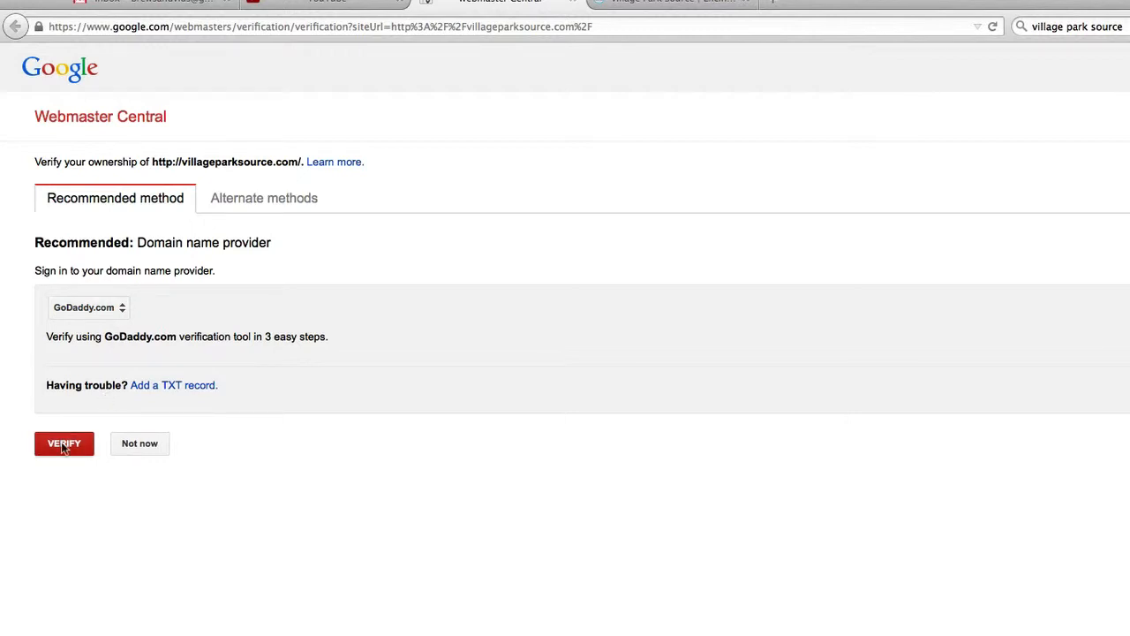
click(64, 443)
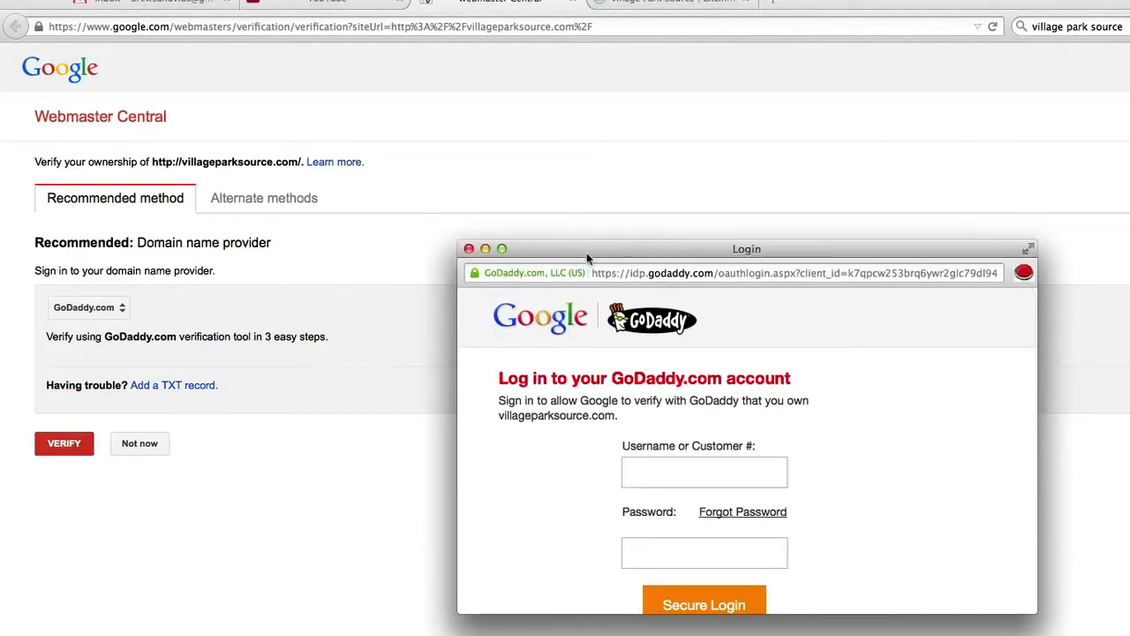
drag(746, 248, 727, 198)
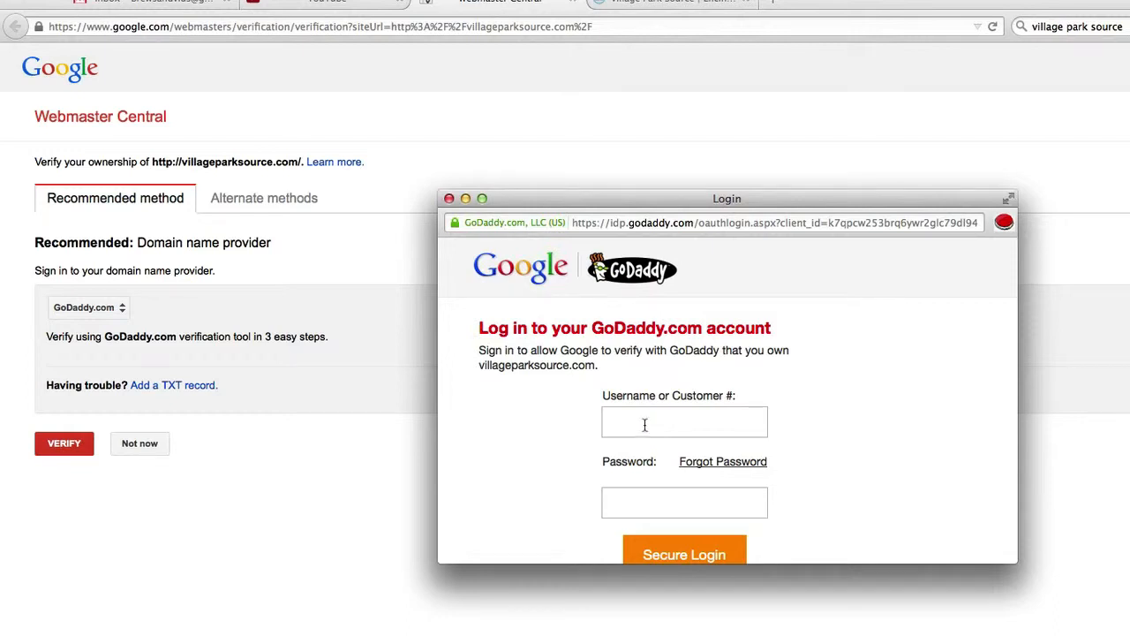
mouse_move(460, 240)
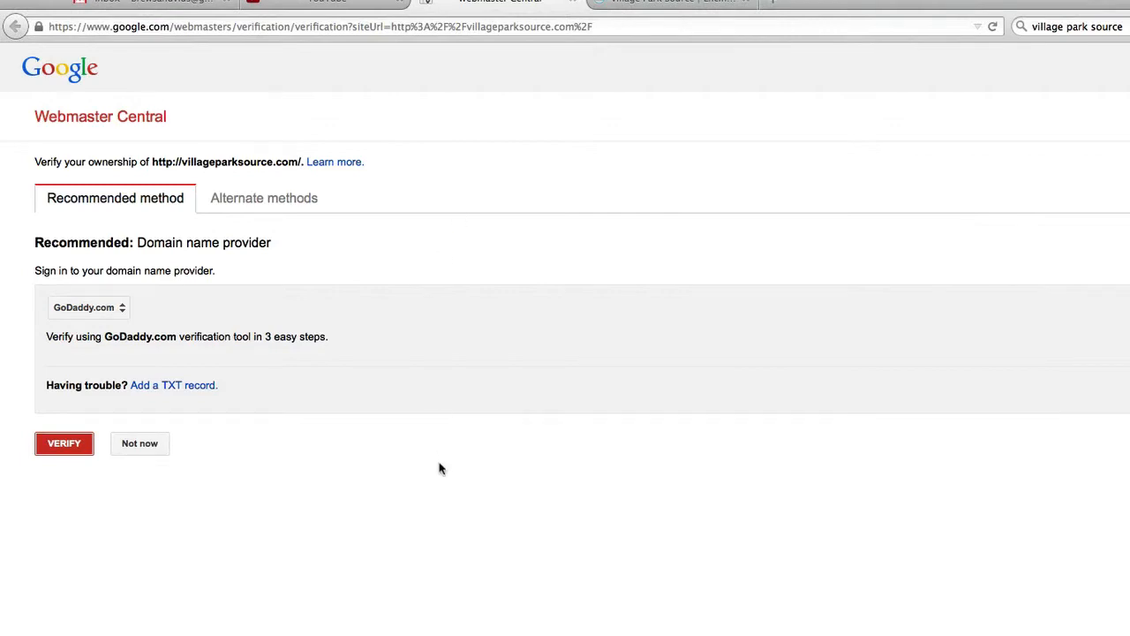
mouse_move(351, 45)
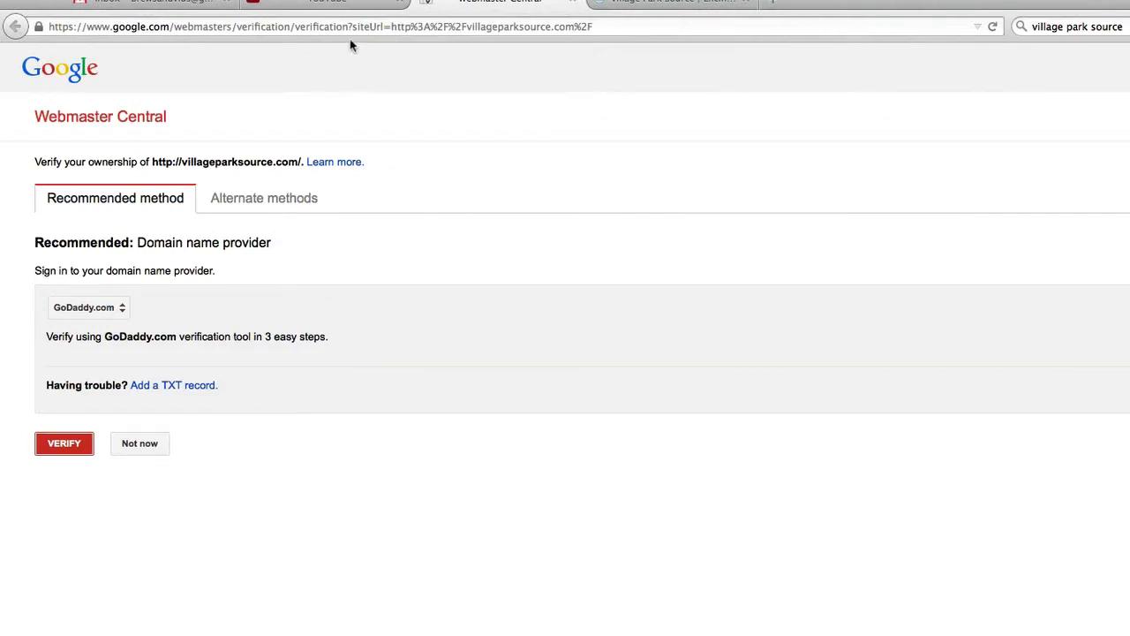